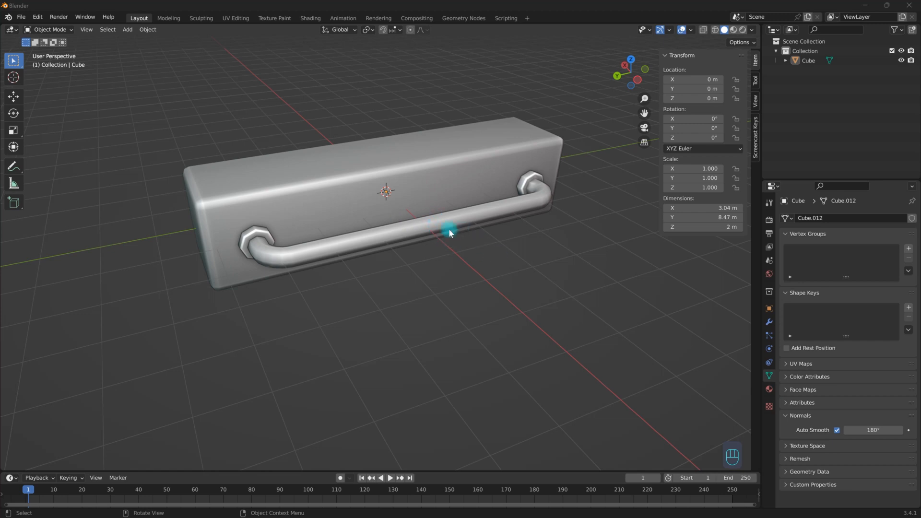
# - Select the handled Cube and add a Simple Deform modifier in Modifier Properties
pyautogui.moveTo(449, 232); pyautogui.dragTo(414, 260)
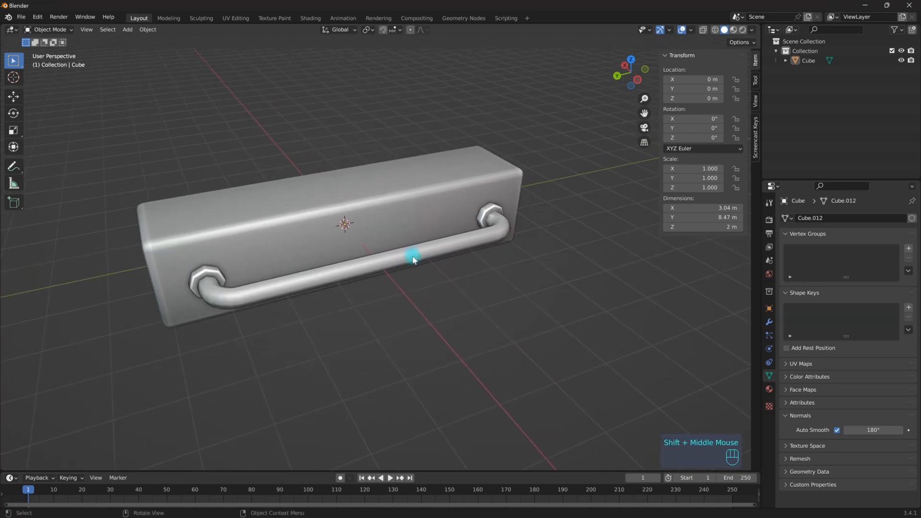
pyautogui.click(414, 258)
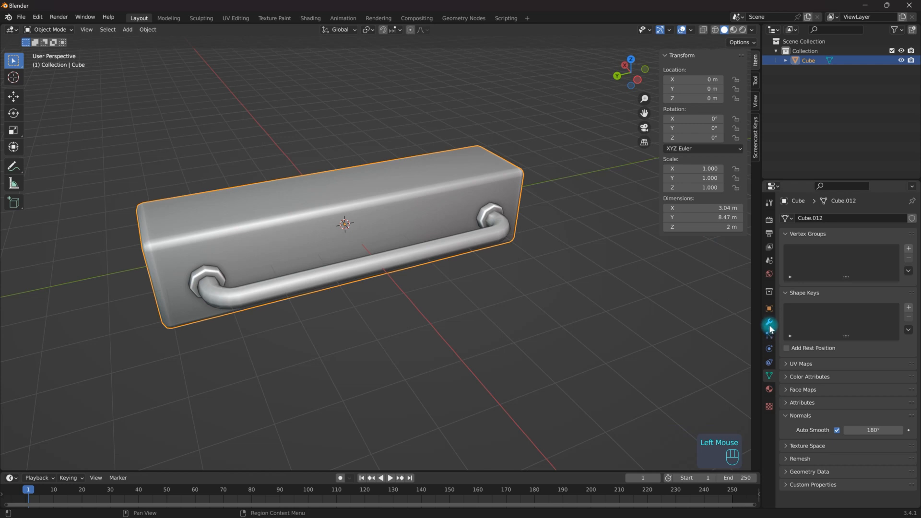
pyautogui.click(768, 322)
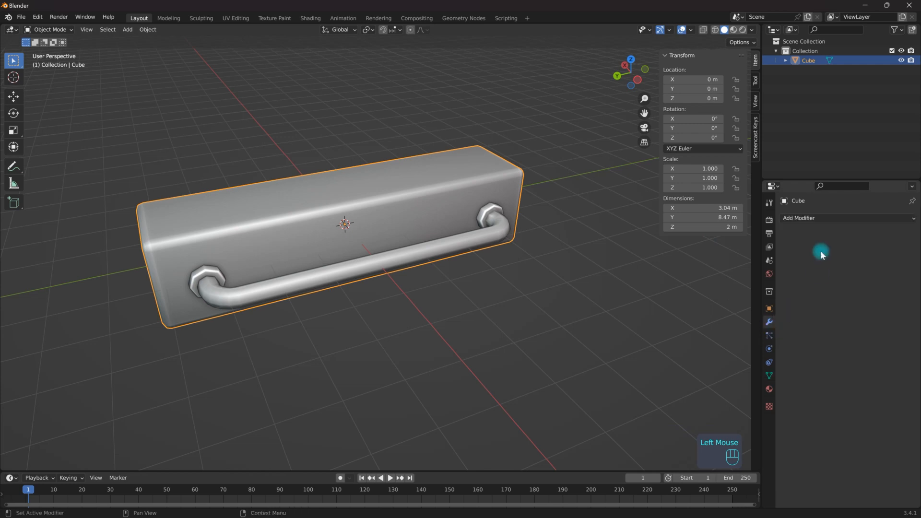
pyautogui.click(798, 218)
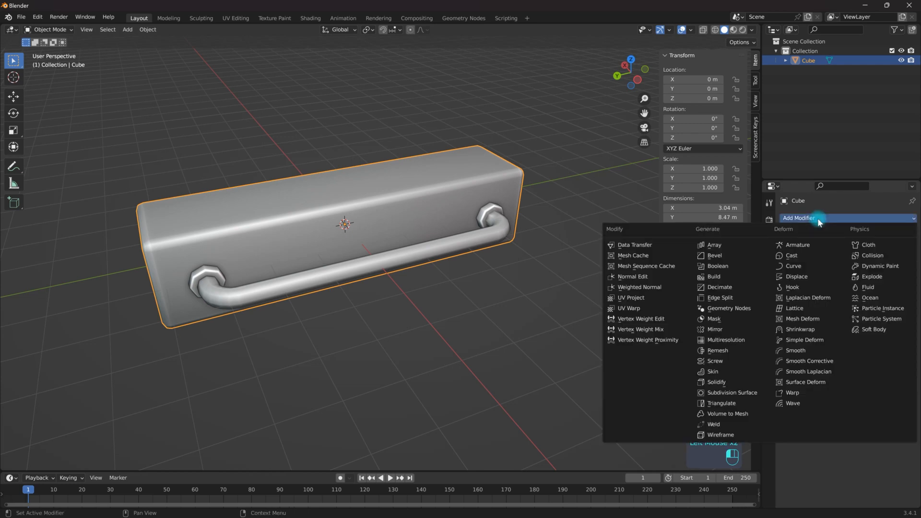
pyautogui.moveTo(816, 350)
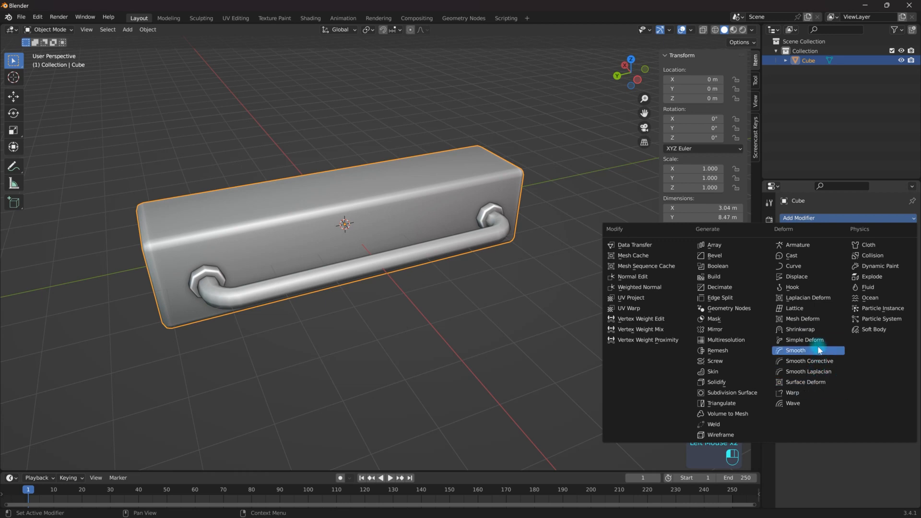
pyautogui.click(805, 339)
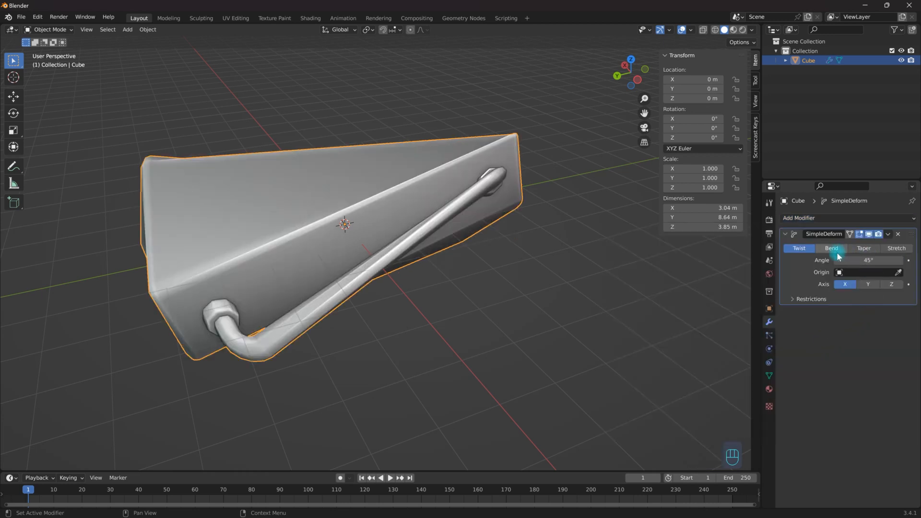
# - Switch Simple Deform to Bend on Z, apply the 90° rotation, and view from the top
pyautogui.click(891, 284)
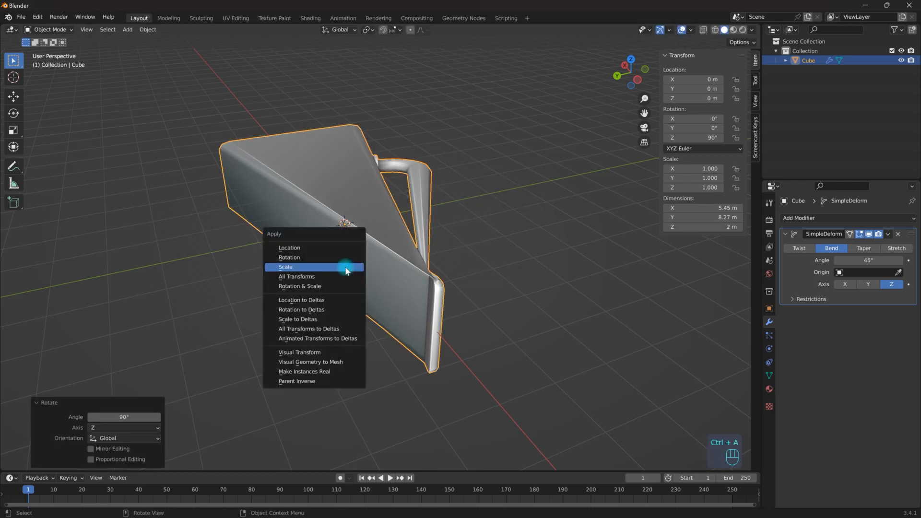
pyautogui.moveTo(308, 259)
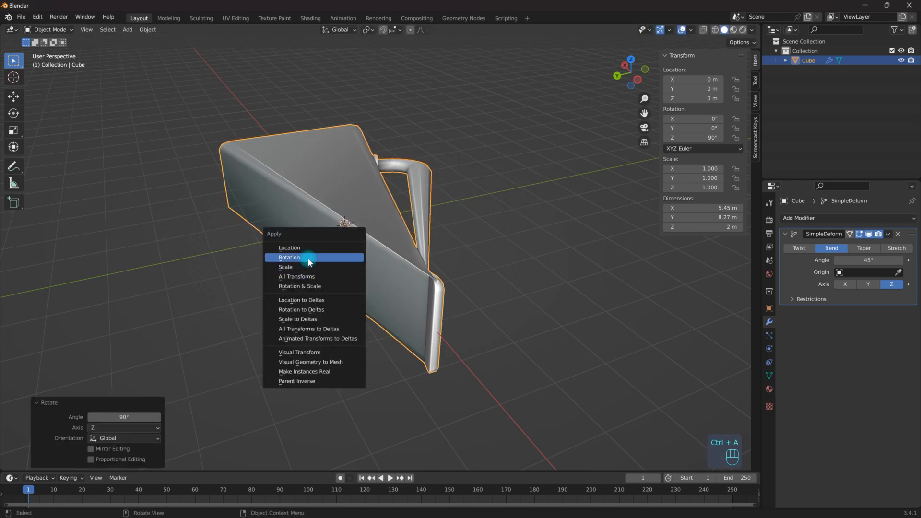
pyautogui.click(288, 257)
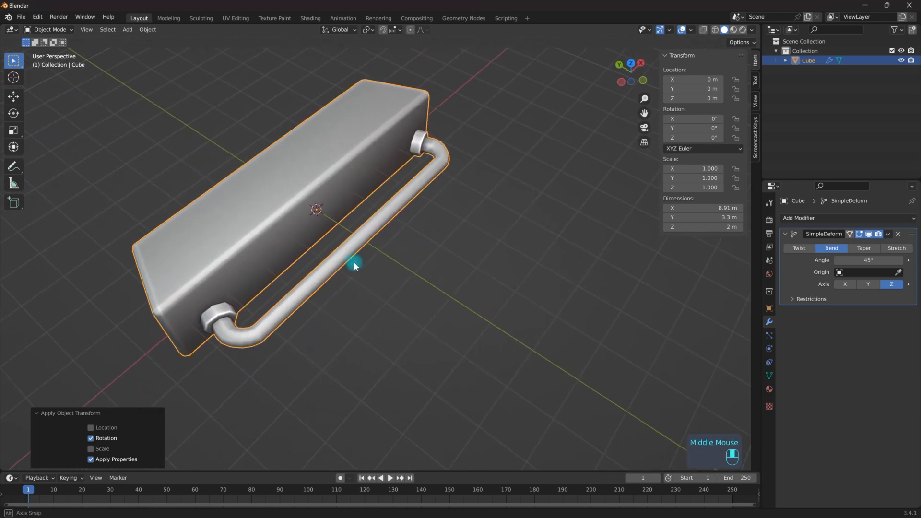
pyautogui.moveTo(354, 267); pyautogui.dragTo(393, 276)
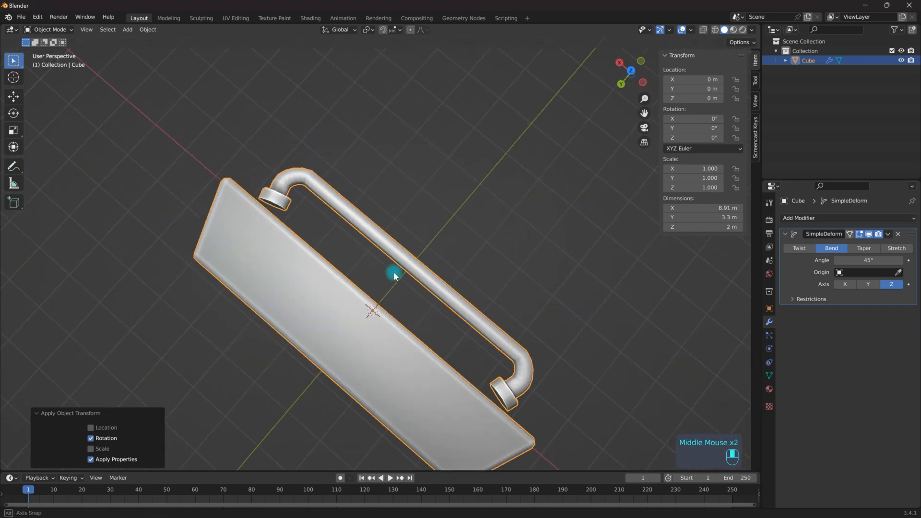
pyautogui.moveTo(393, 276); pyautogui.dragTo(484, 241)
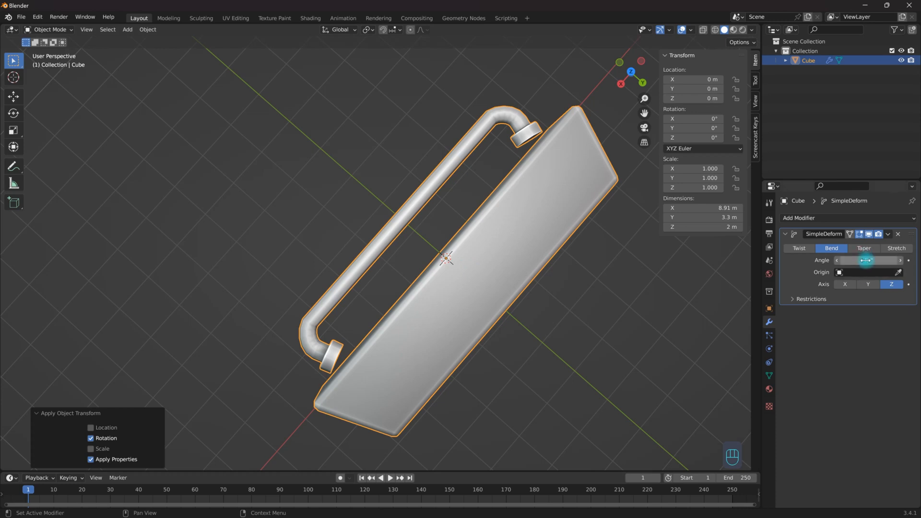
# - Test larger bend angles, then settle the Simple Deform angle at 30°
pyautogui.moveTo(867, 259); pyautogui.dragTo(866, 260)
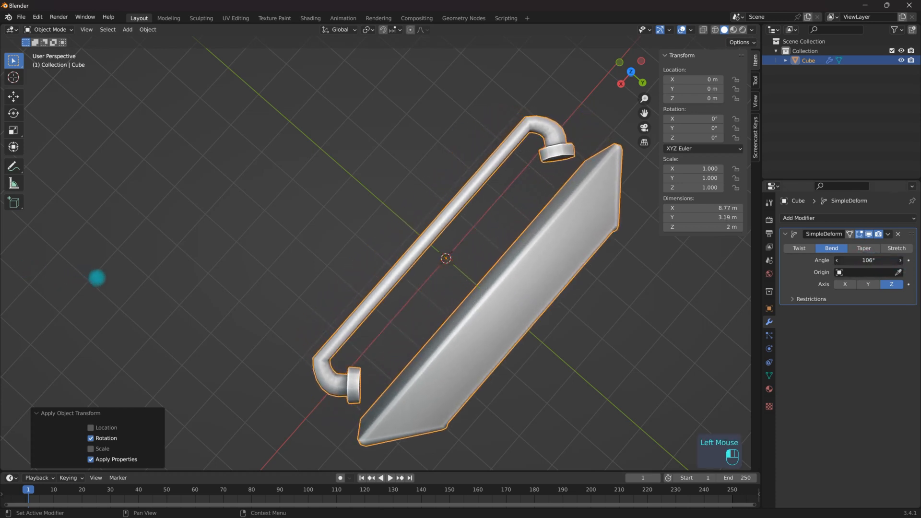
pyautogui.moveTo(869, 260); pyautogui.dragTo(863, 259)
pyautogui.write('30')
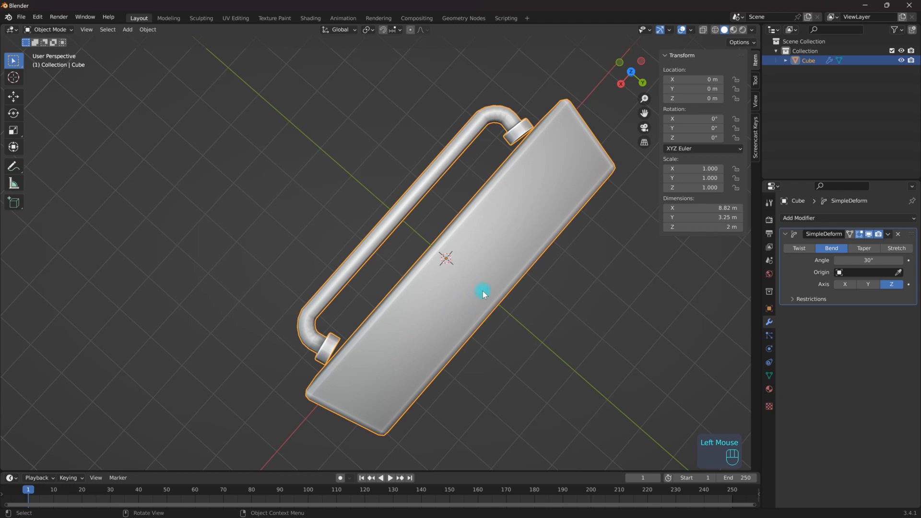
# - In Edit Mode, cut five edge loops along the block's length, then return to Object Mode
pyautogui.press('Tab')
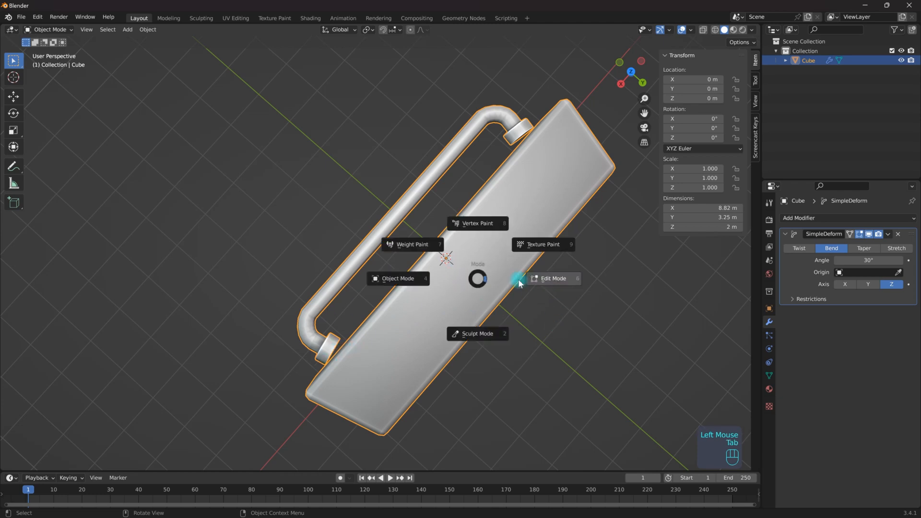
pyautogui.click(552, 278)
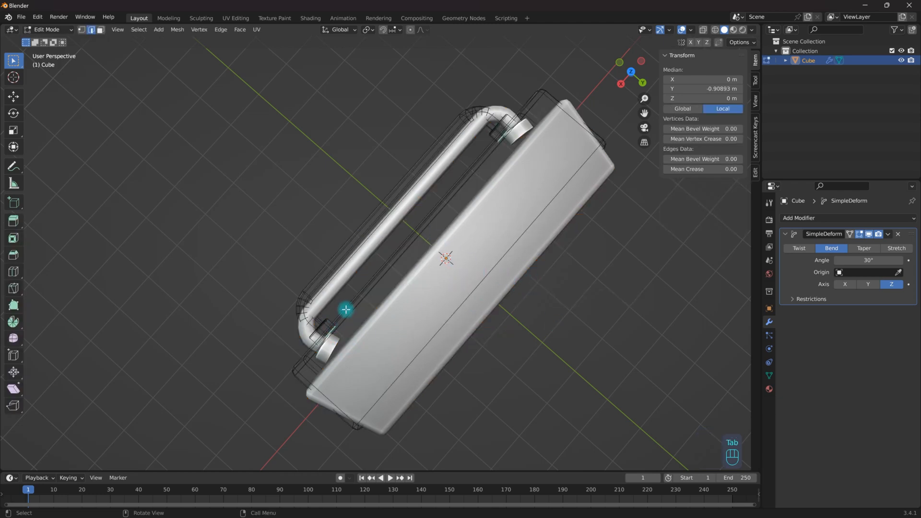
pyautogui.moveTo(446, 258); pyautogui.dragTo(637, 219)
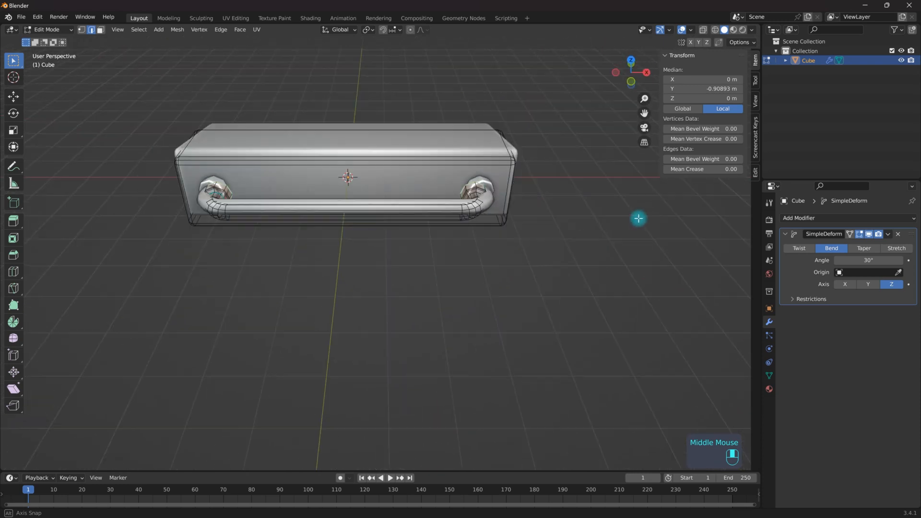
pyautogui.moveTo(637, 218); pyautogui.dragTo(767, 273)
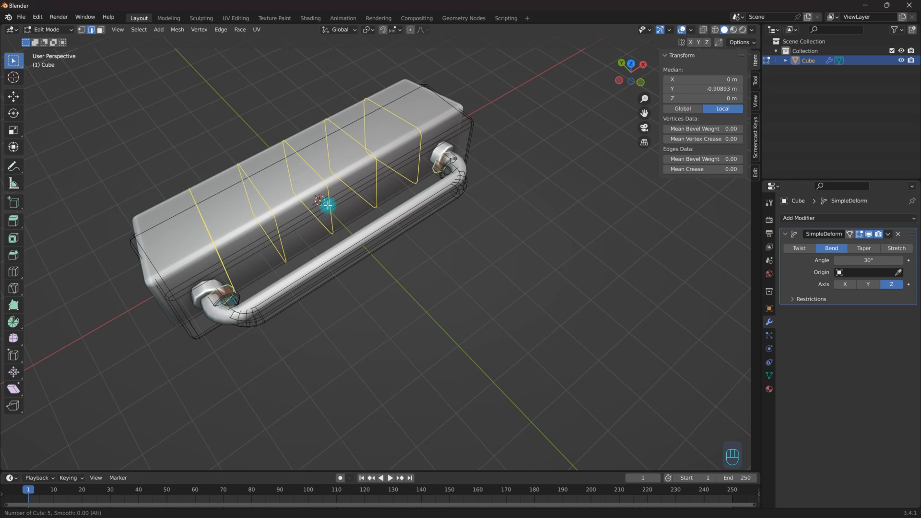
pyautogui.moveTo(323, 205); pyautogui.dragTo(323, 264)
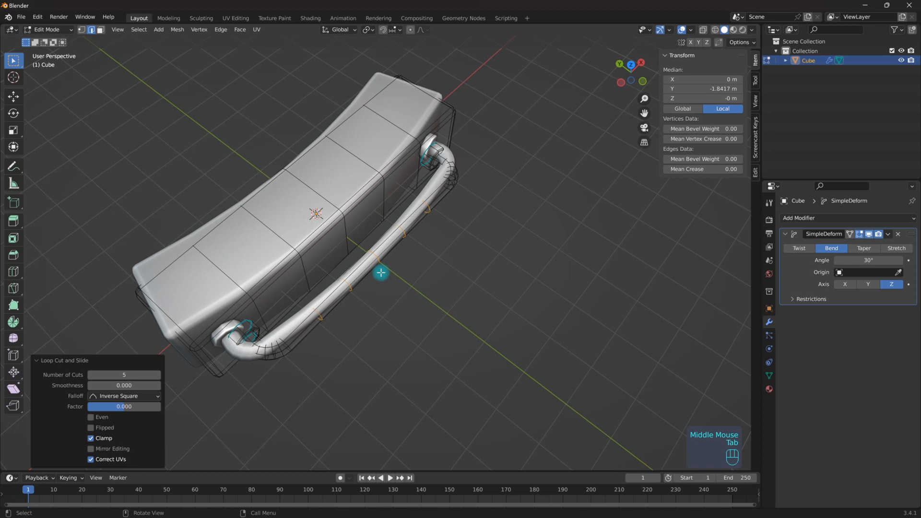
pyautogui.press('Tab')
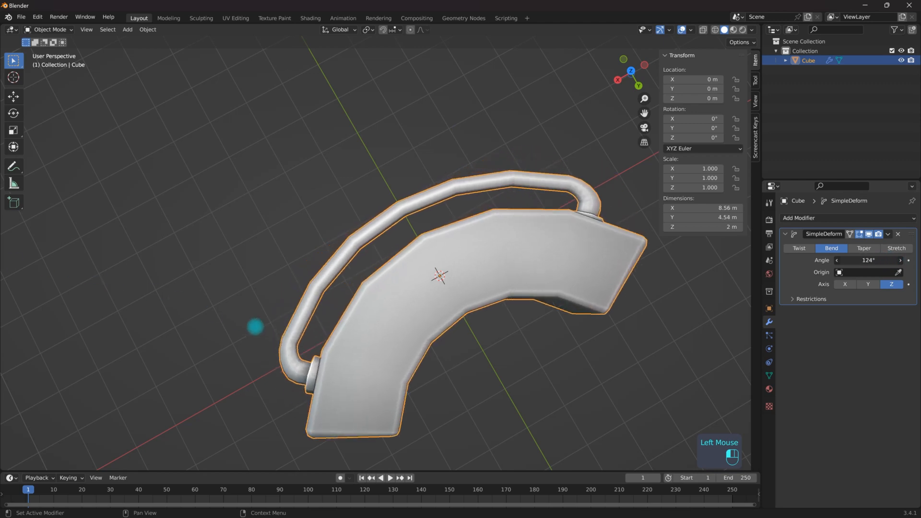
# - Preview other bend angles, then enter 45° as the Simple Deform angle
pyautogui.moveTo(869, 260); pyautogui.dragTo(839, 260)
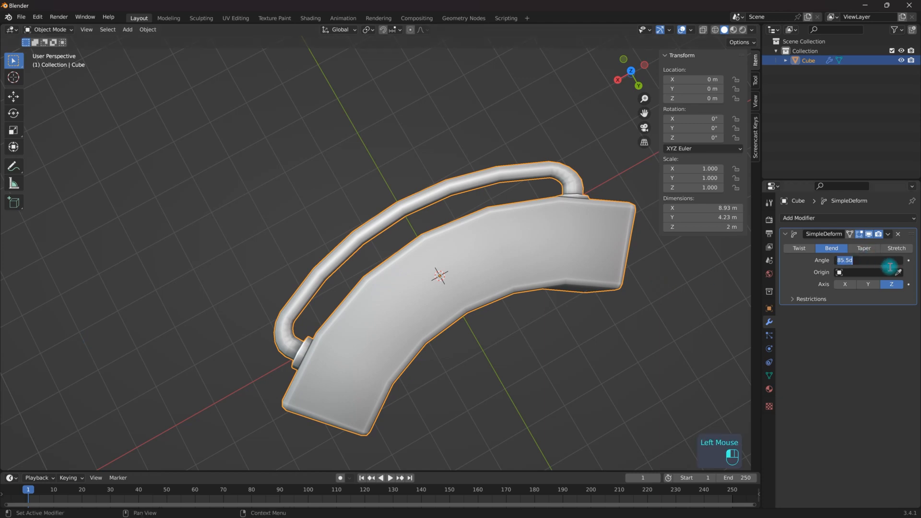
pyautogui.write('45°')
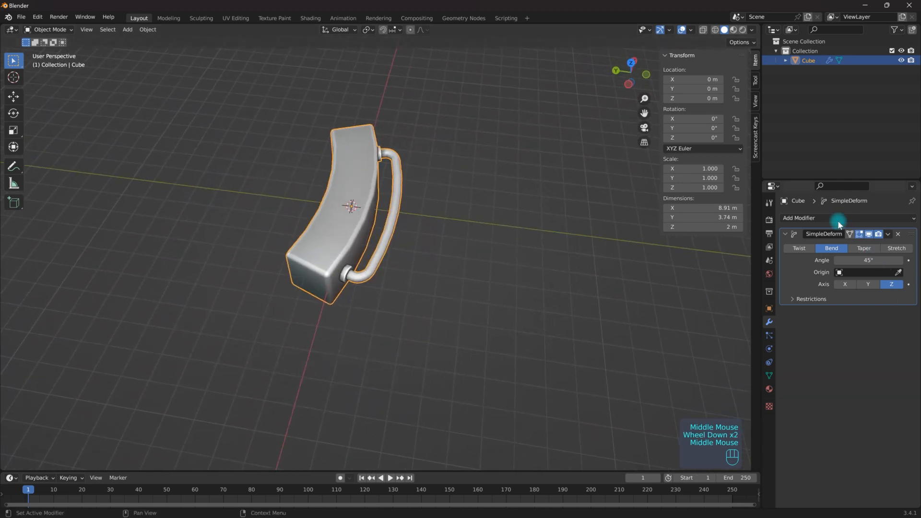
# - Add an Array modifier with count 6 and move it above SimpleDeform in the stack
pyautogui.click(798, 217)
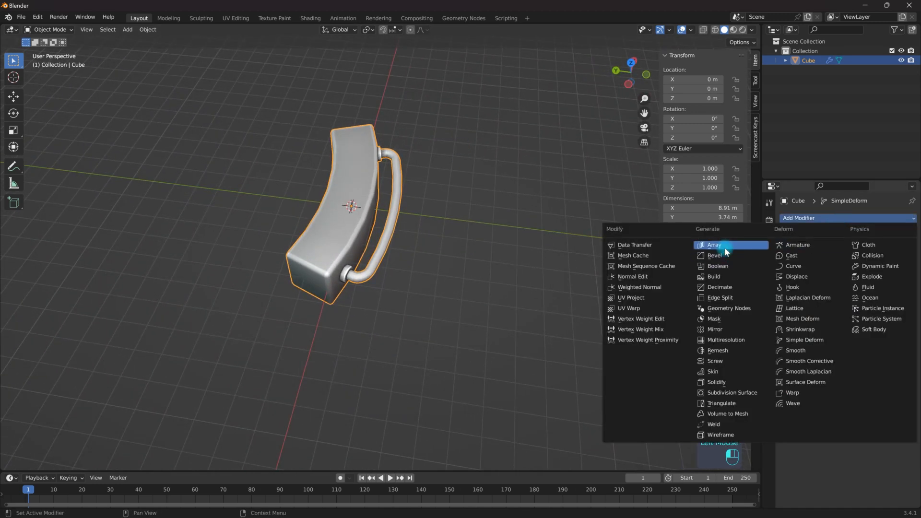
pyautogui.click(714, 245)
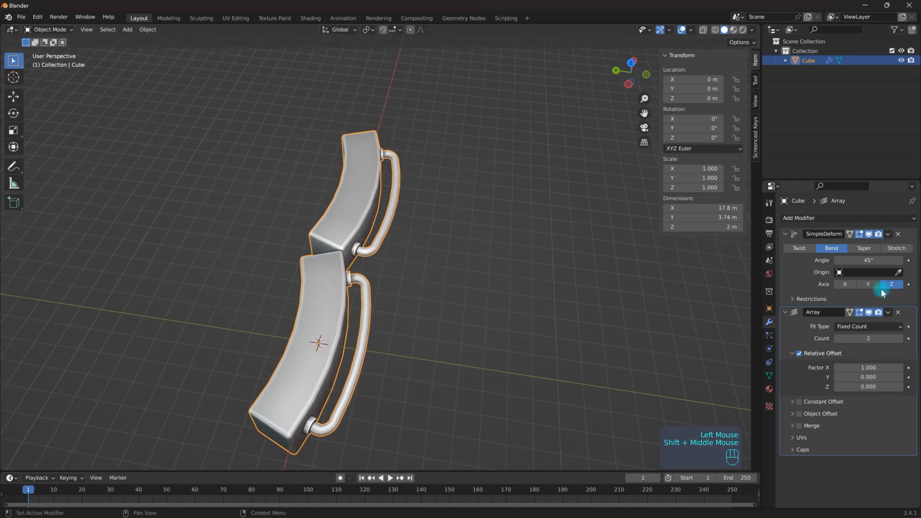
pyautogui.click(899, 338)
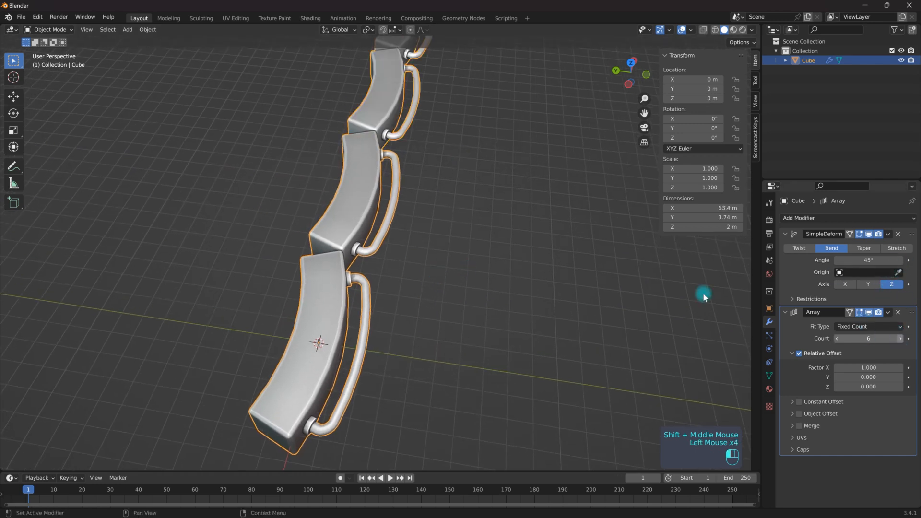
pyautogui.scroll(-3)
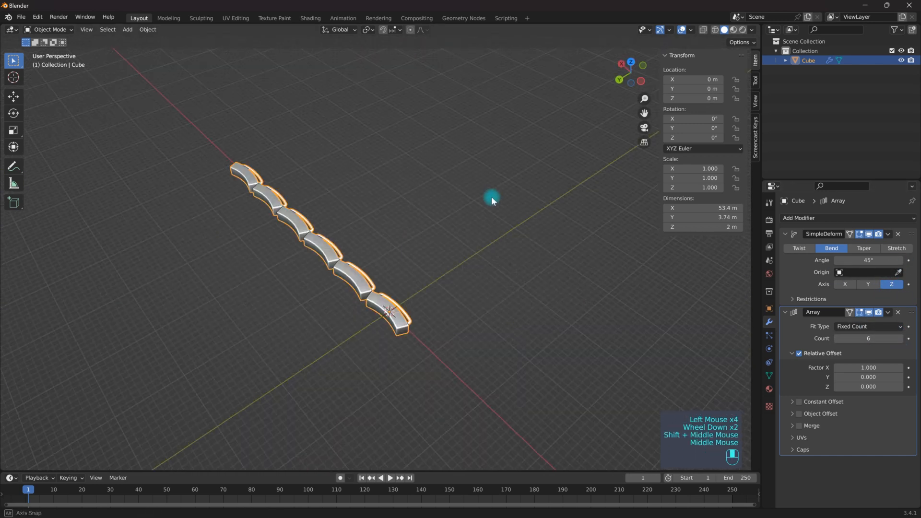
pyautogui.moveTo(491, 200); pyautogui.dragTo(352, 259)
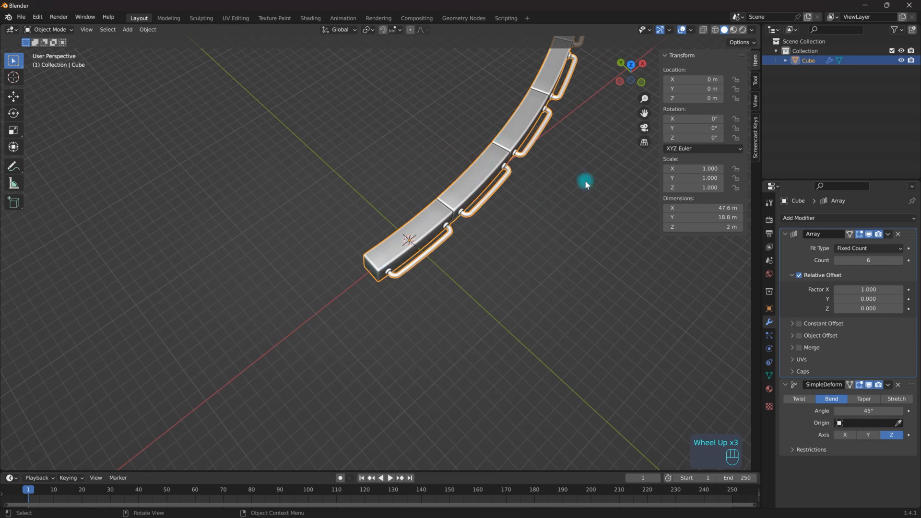
pyautogui.moveTo(752, 375)
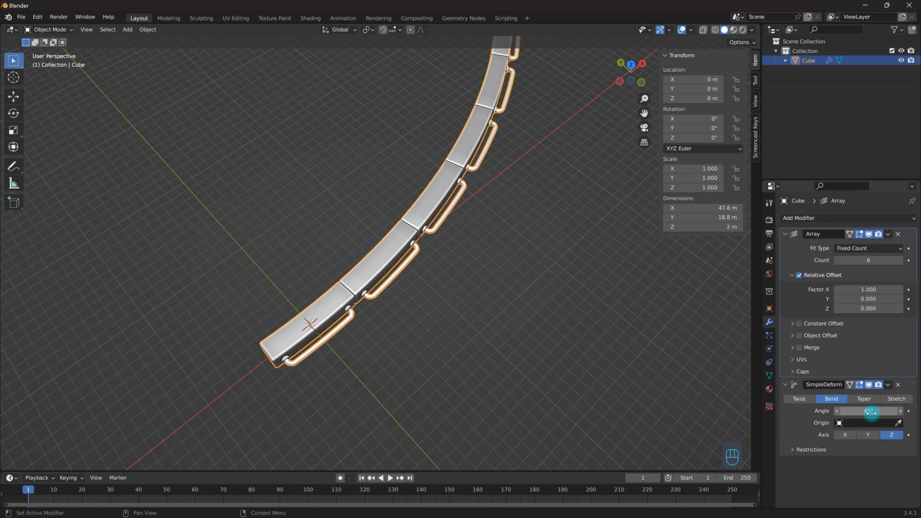
# - Enter 360 in the SimpleDeform Angle field so the six segments close
pyautogui.scroll(-3)
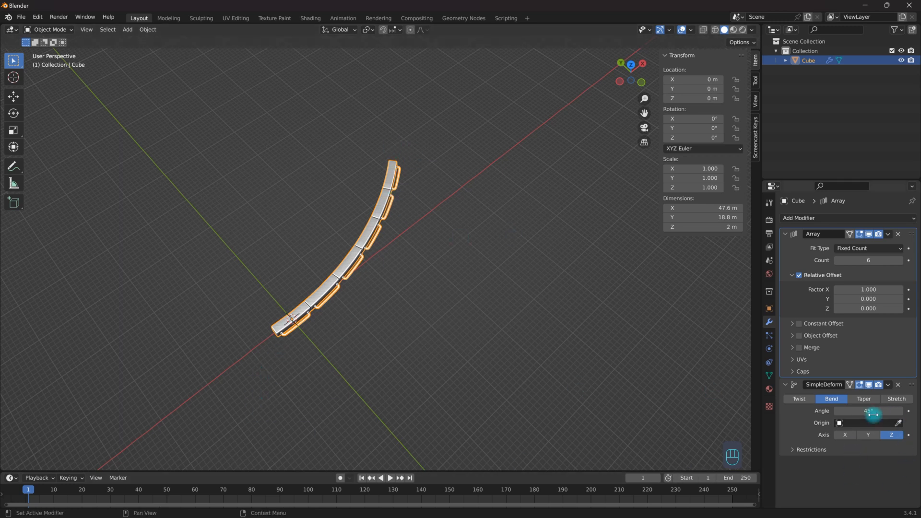
pyautogui.click(863, 411)
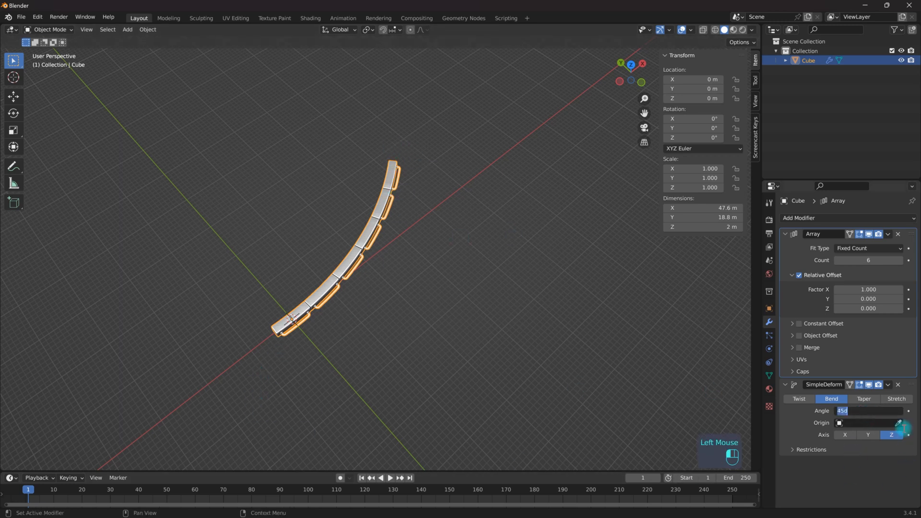
pyautogui.write('360°')
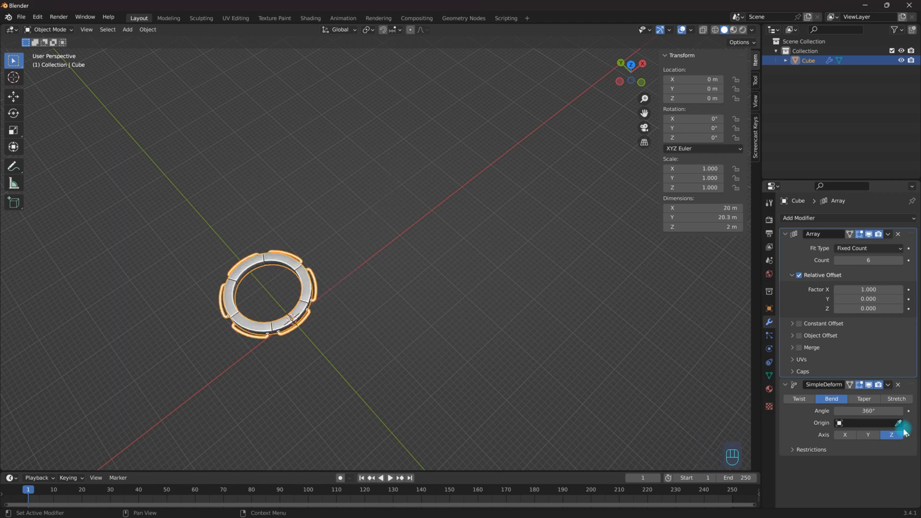
pyautogui.scroll(3)
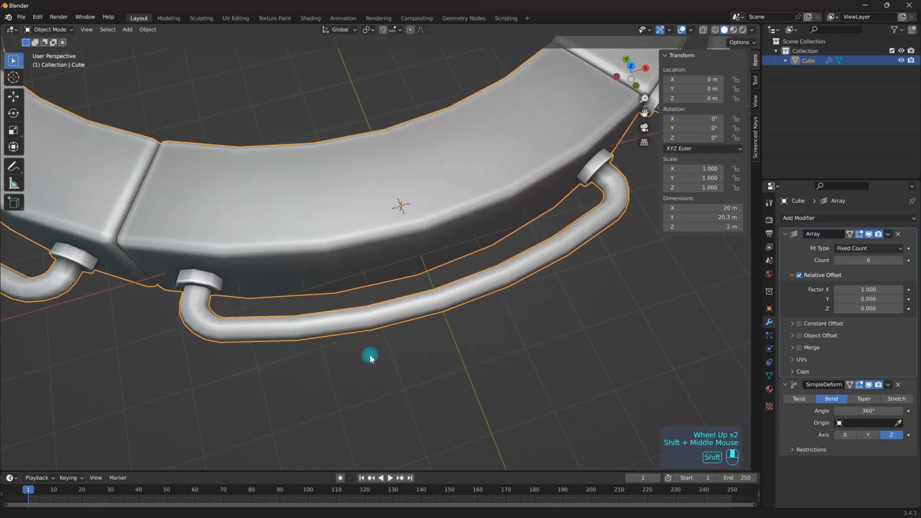
# - Raise the Array count to 11 and orbit to view the ring from the side
pyautogui.moveTo(369, 358); pyautogui.dragTo(845, 329)
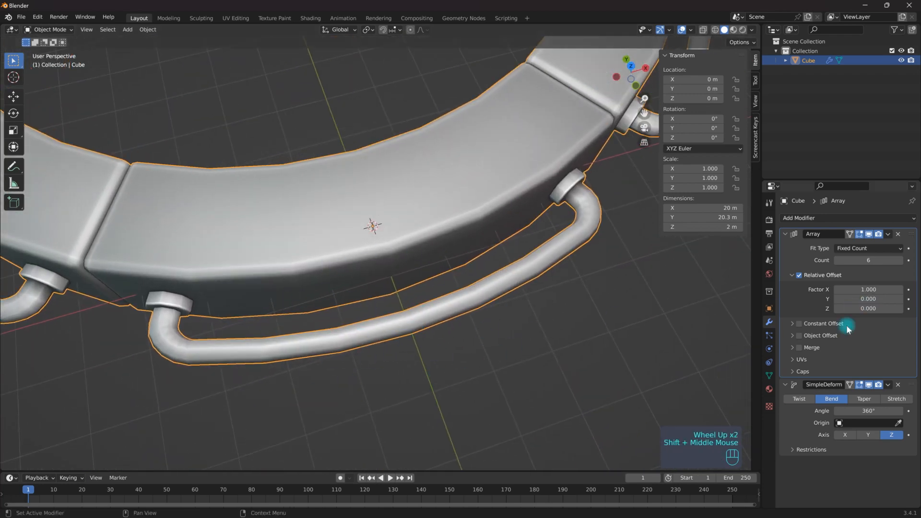
pyautogui.scroll(-3)
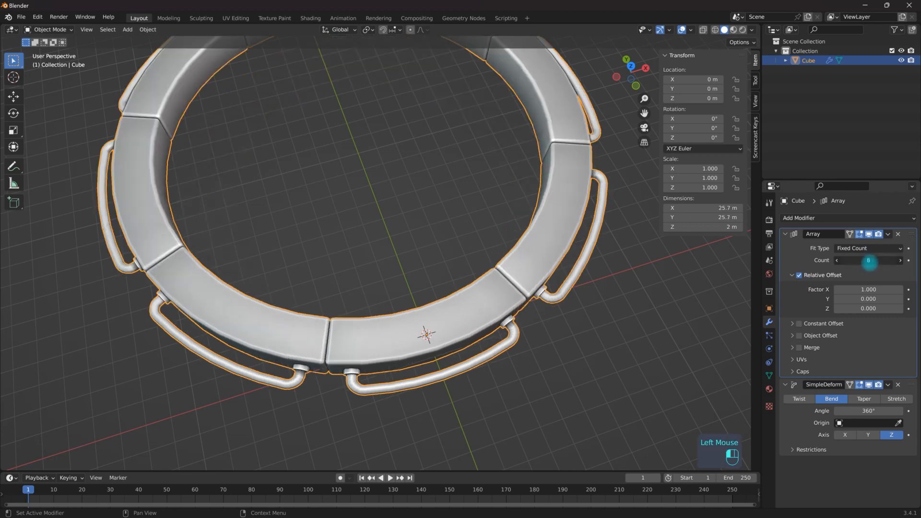
pyautogui.scroll(-3)
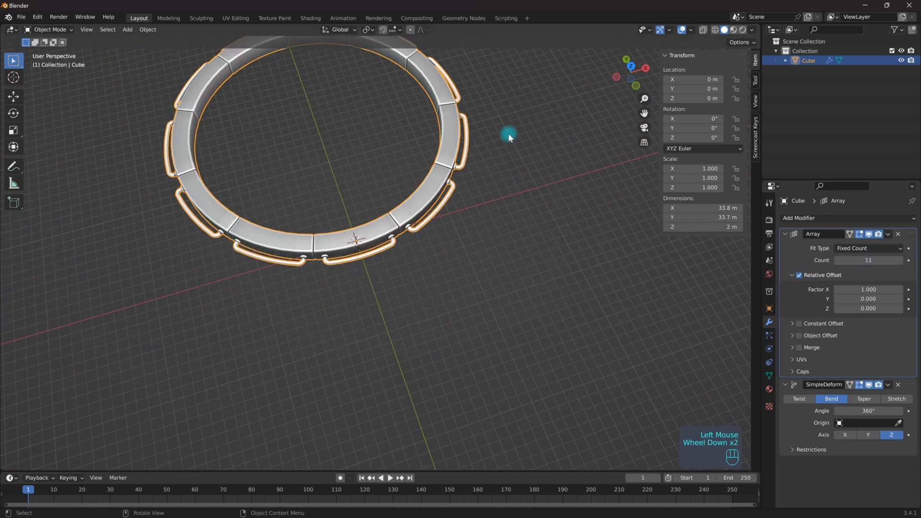
pyautogui.moveTo(509, 138); pyautogui.dragTo(288, 352)
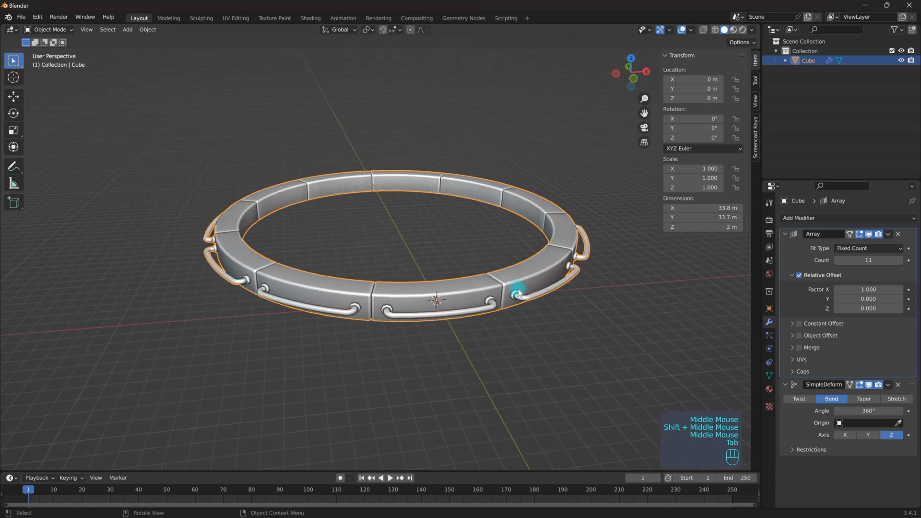
# - Enter Edit Mode on the base block and select all its geometry
pyautogui.press('Tab')
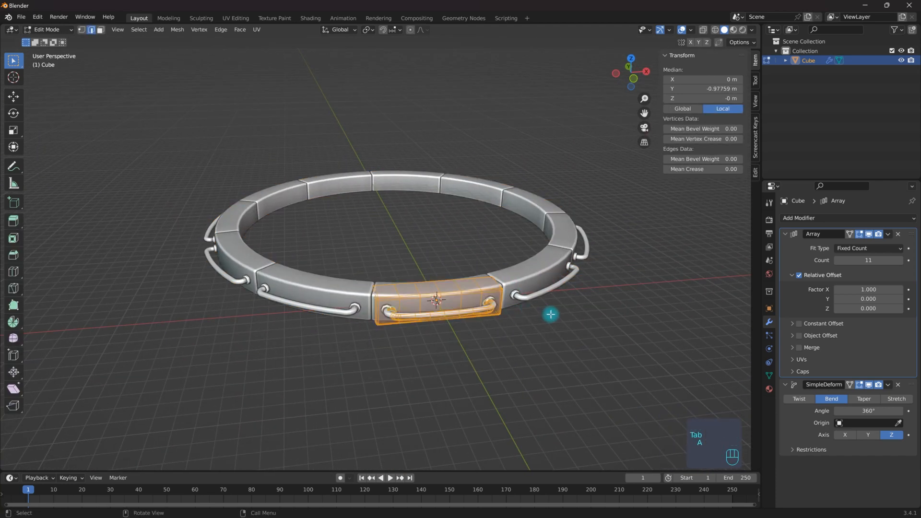
pyautogui.press('s')
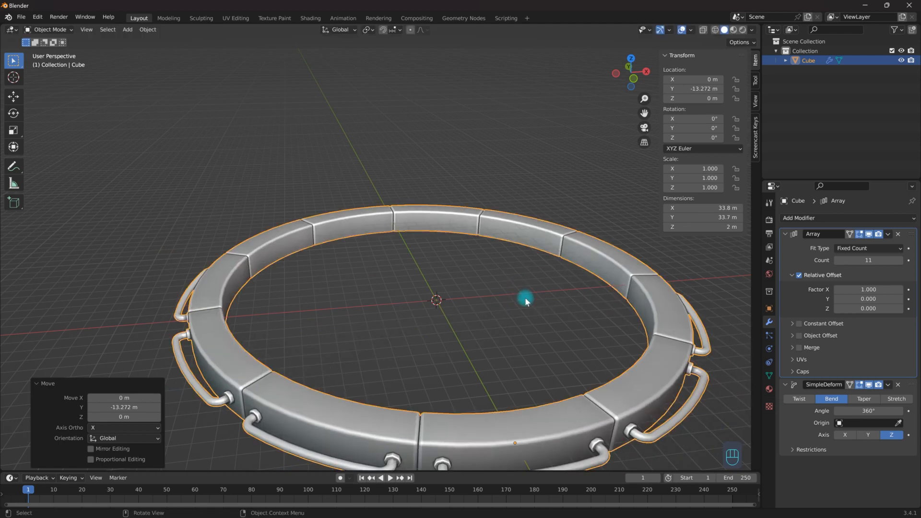
# - Rotate the ring -51.4° on Y, then re-enter Edit Mode and bring up the mode menu
pyautogui.press('r')
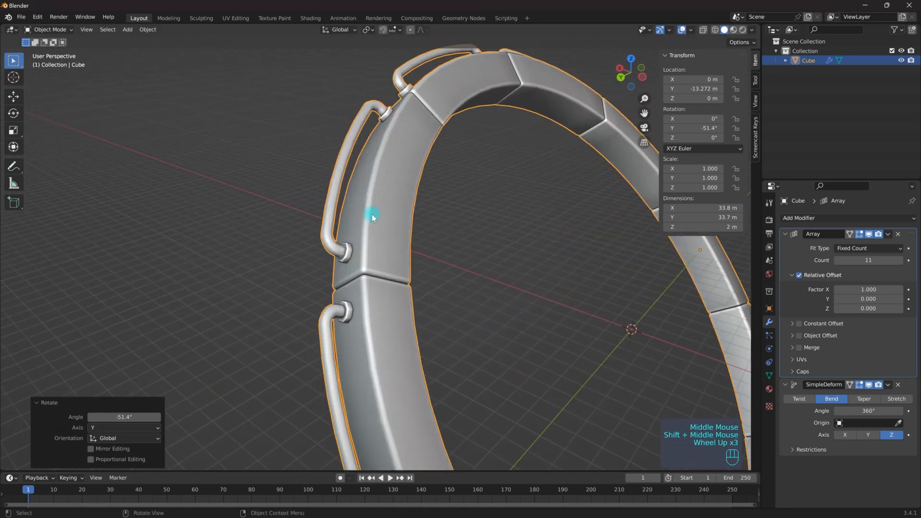
pyautogui.press('Tab')
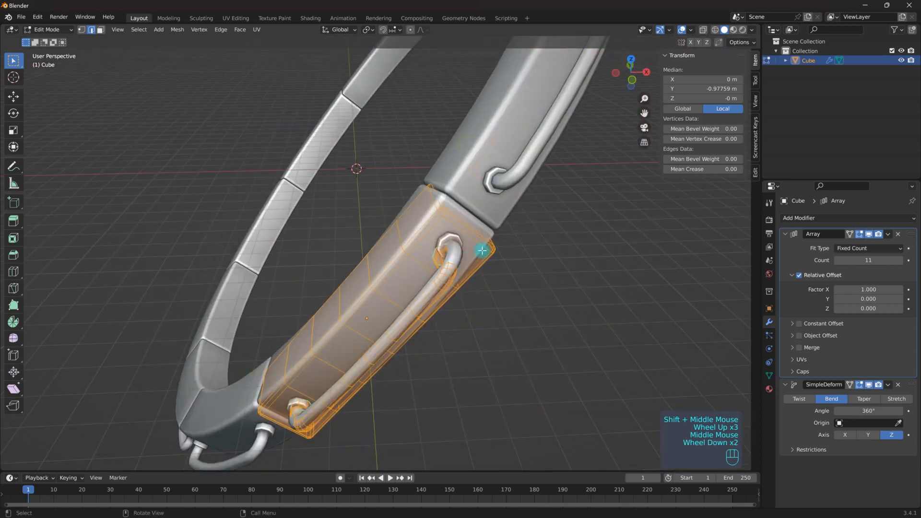
pyautogui.scroll(-3)
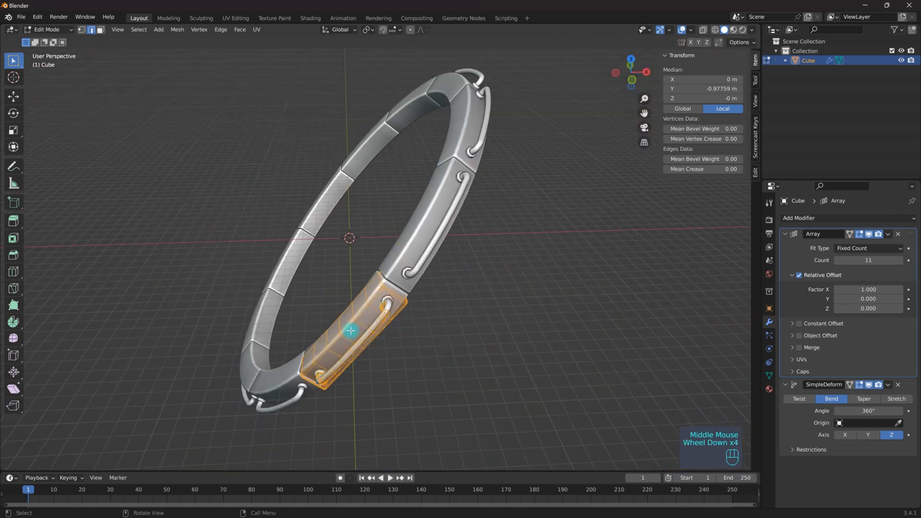
pyautogui.press('Tab')
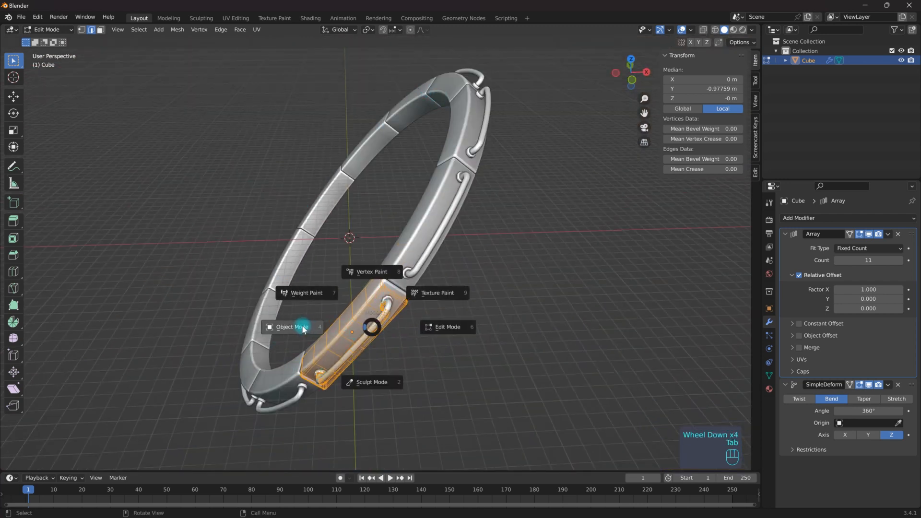
# - Return to Object Mode and apply the Array and SimpleDeform modifiers to the ring
pyautogui.click(292, 327)
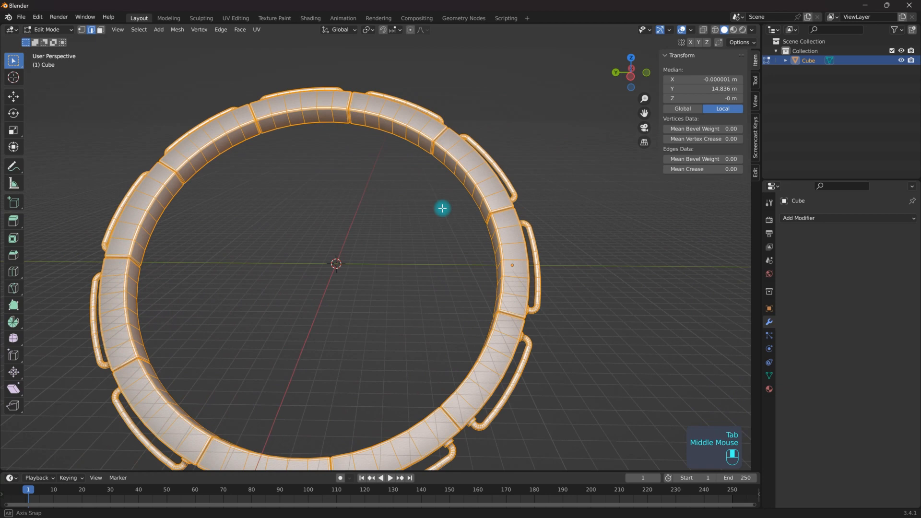
pyautogui.scroll(3)
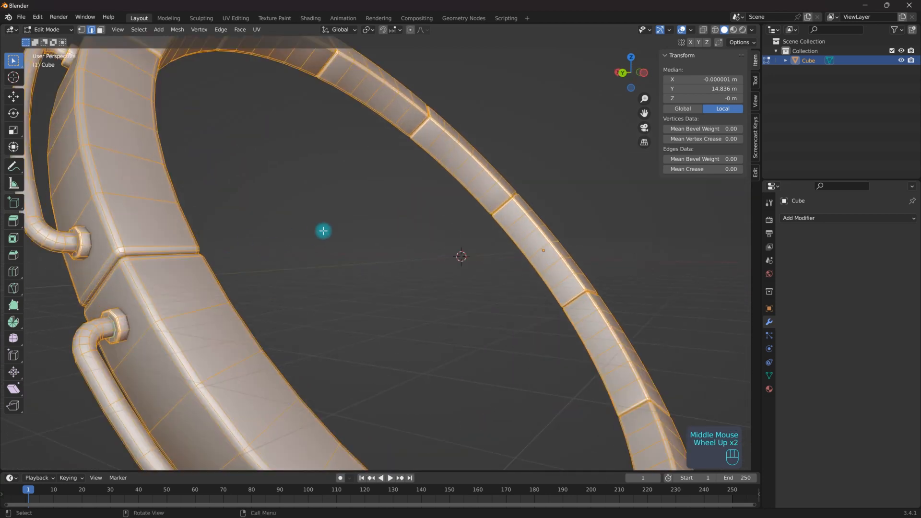
pyautogui.scroll(3)
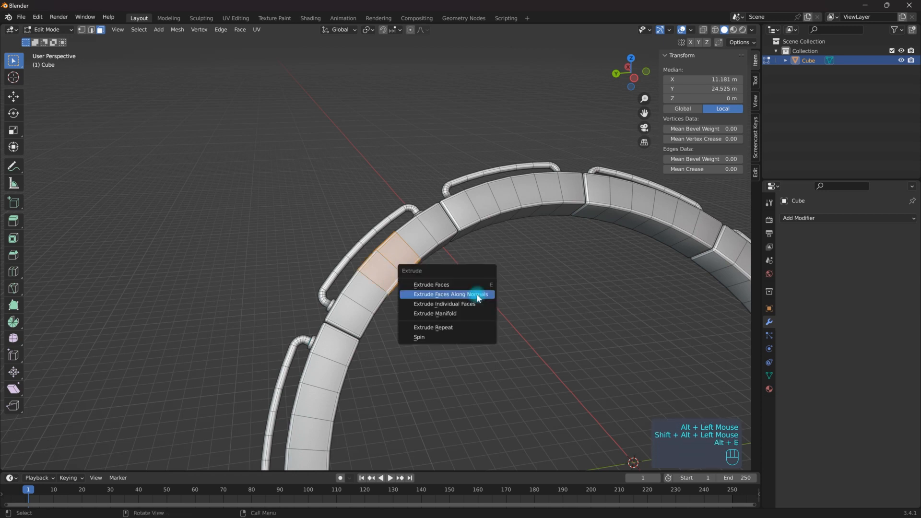
# - Extrude a face band along normals with beveled edges, then view the ring in Object Mode
pyautogui.click(450, 293)
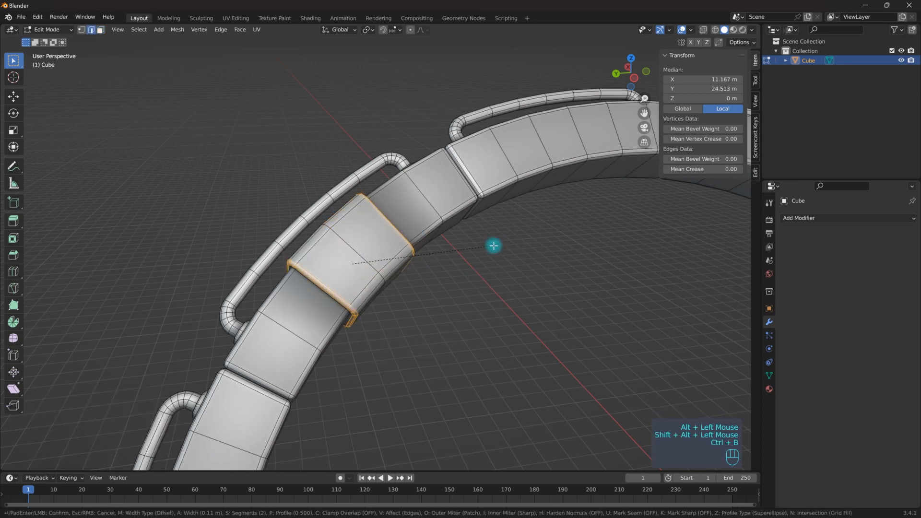
pyautogui.press('Tab')
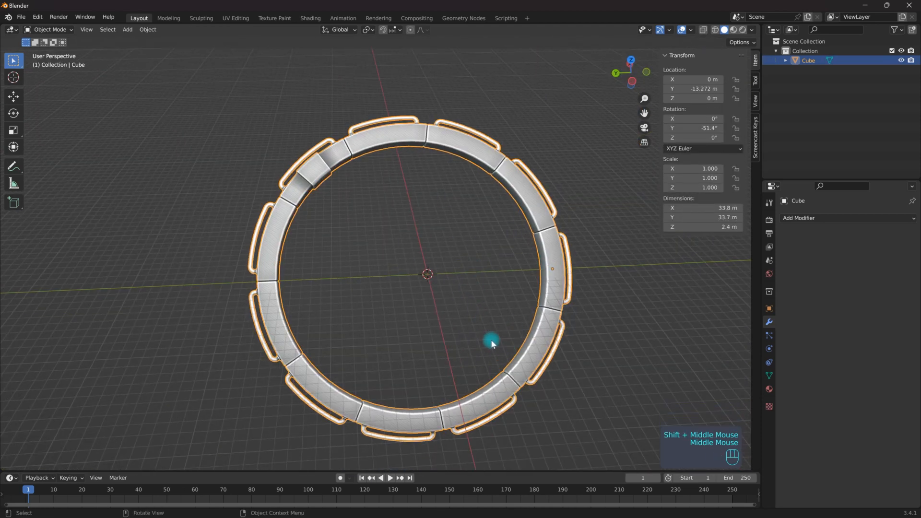
pyautogui.moveTo(492, 343); pyautogui.dragTo(421, 277)
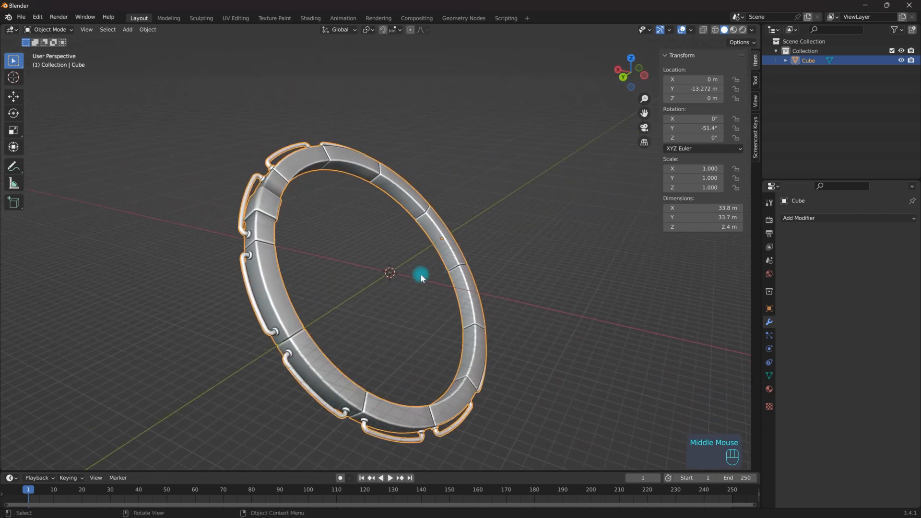